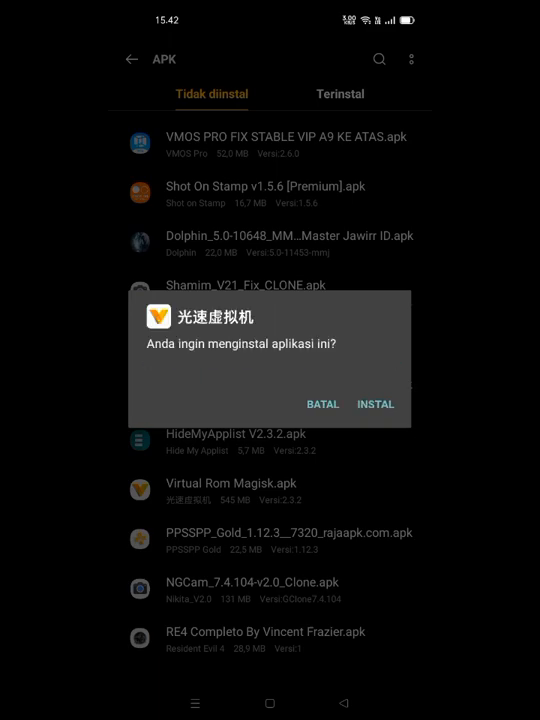
Install the 光速虚拟机 (VPhoneGaGa) app from the package installer and launch it.
left_click(376, 404)
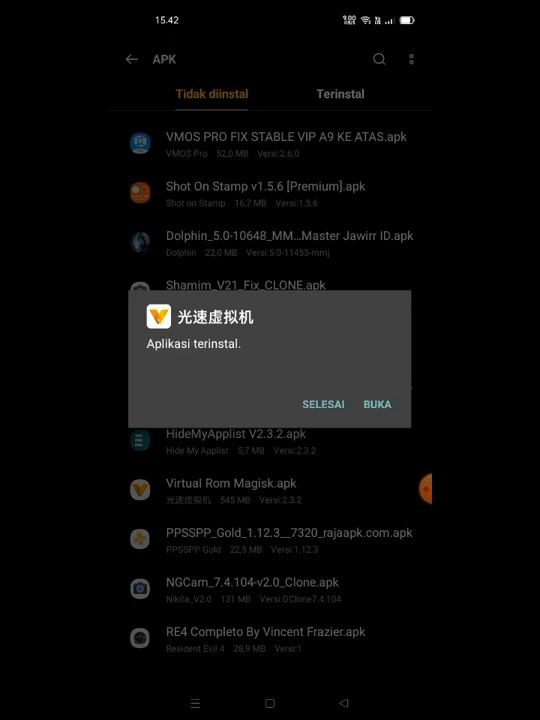
left_click(378, 404)
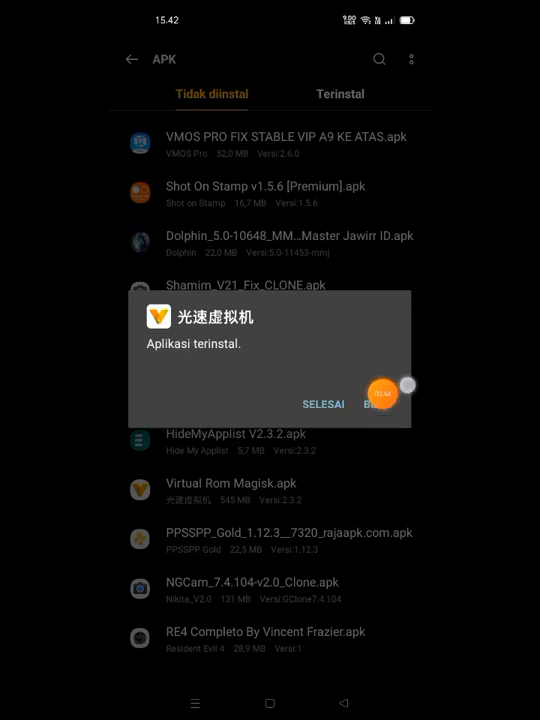
left_click(324, 404)
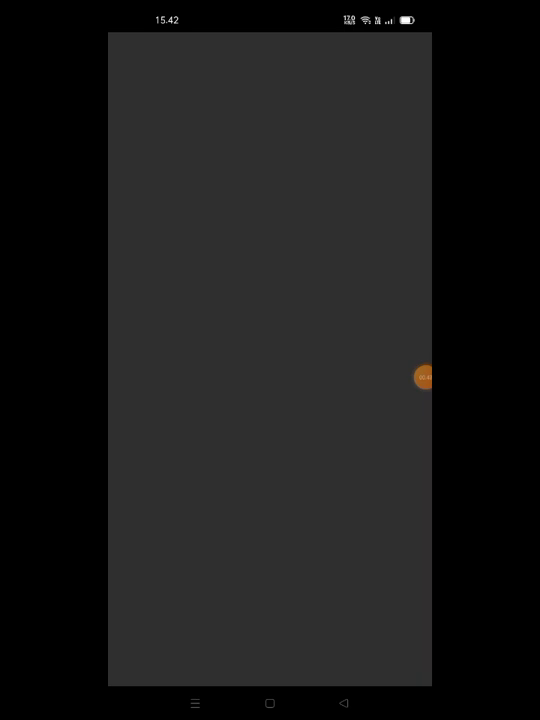
Enter the virtual phone and allow the floating window and draw-over-apps permission.
left_click(424, 378)
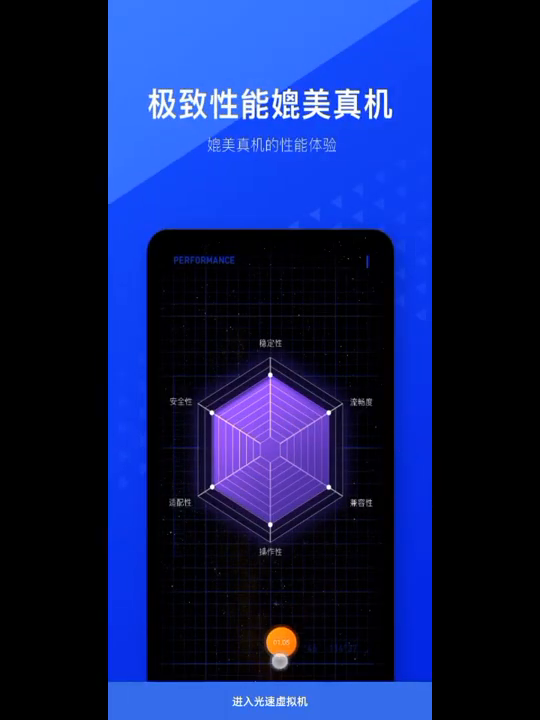
left_click(276, 640)
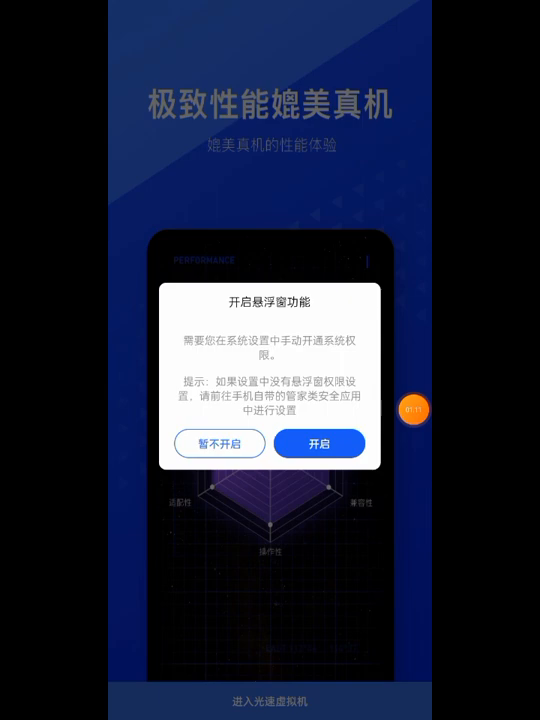
left_click(320, 444)
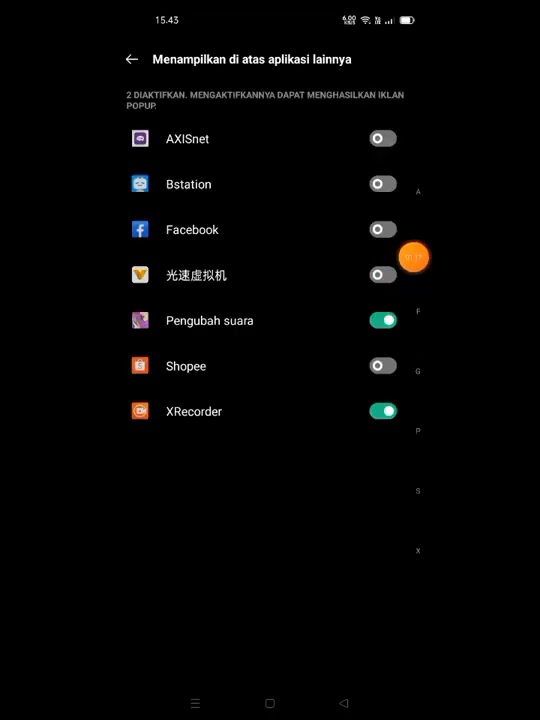
left_click(384, 274)
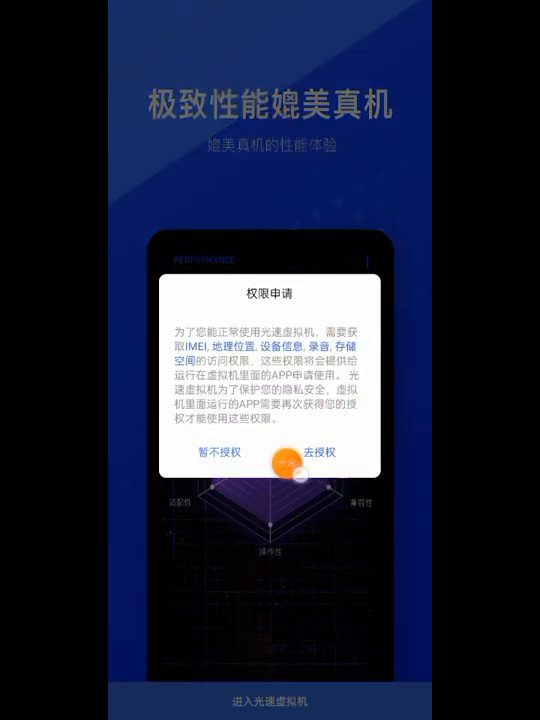
Grant the app's permission requests, including location access while in use.
left_click(318, 452)
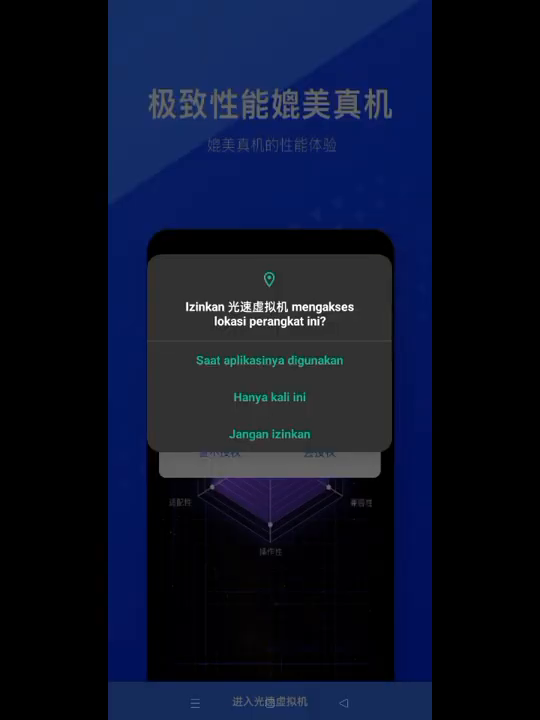
left_click(268, 360)
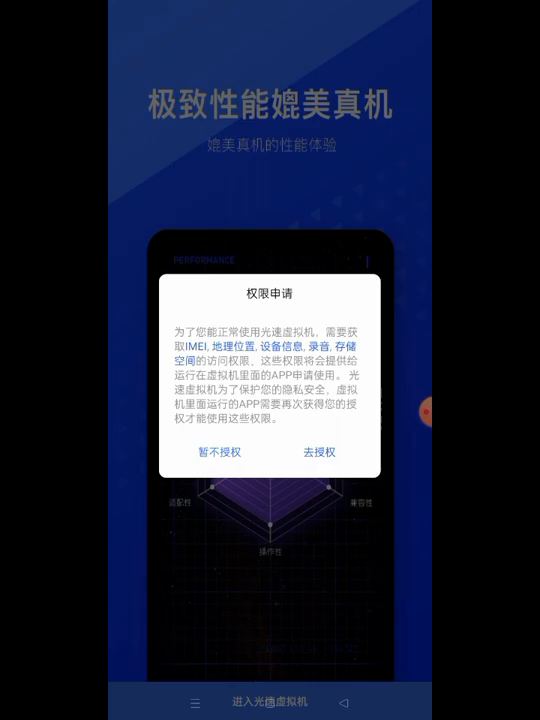
left_click(220, 452)
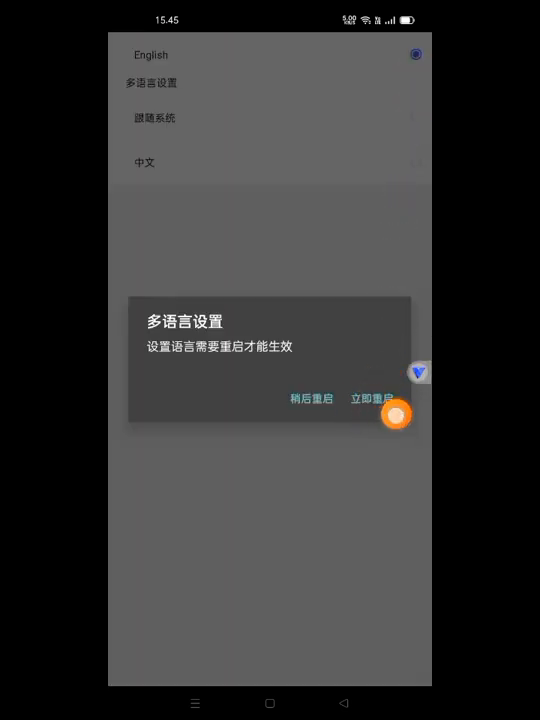
Restart VPhoneGaGa so the English language setting takes effect.
left_click(376, 400)
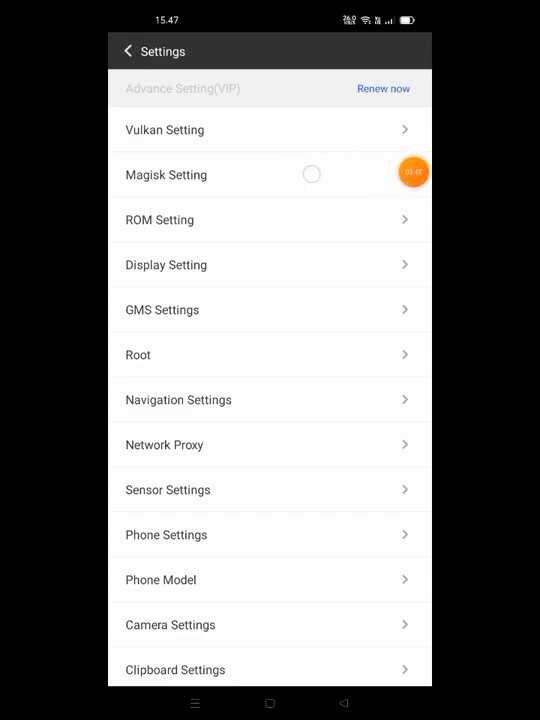
Switch on Enable Root in the Root settings and restart the virtual phone.
left_click(166, 174)
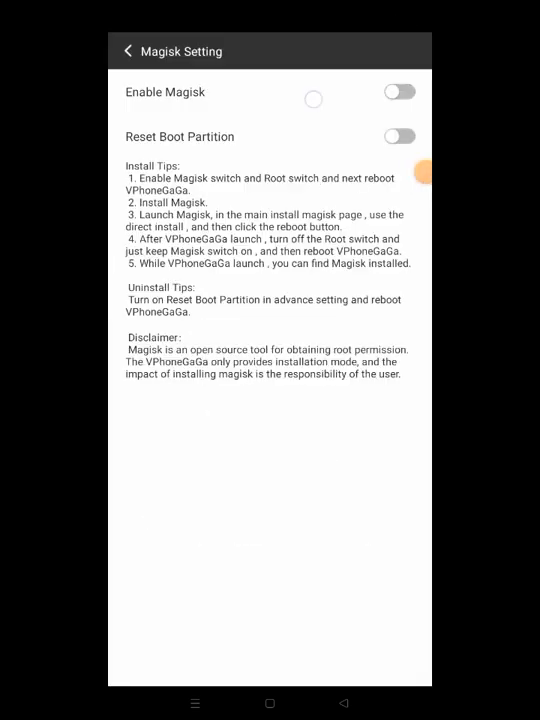
left_click(400, 92)
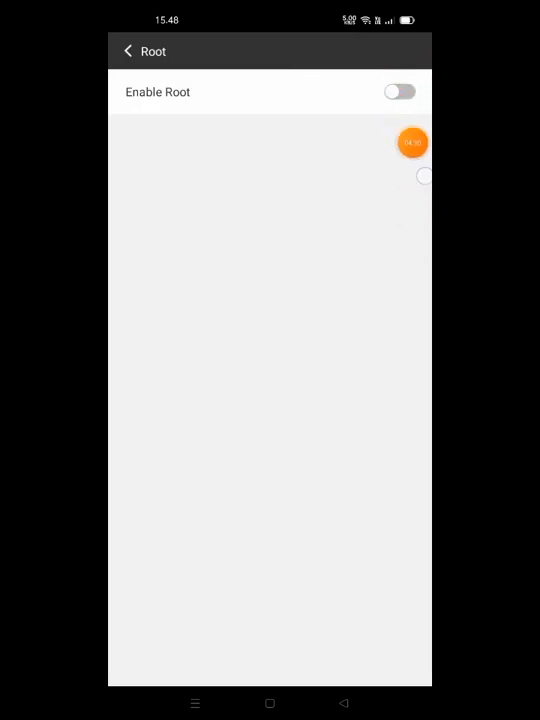
left_click(400, 92)
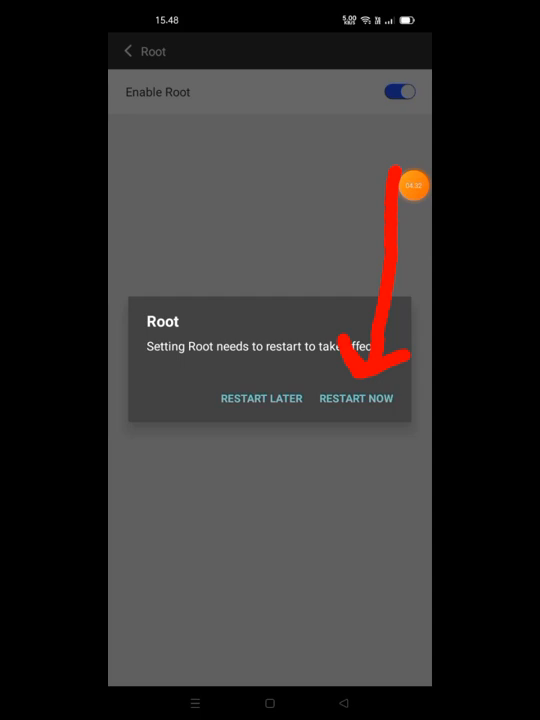
left_click(356, 398)
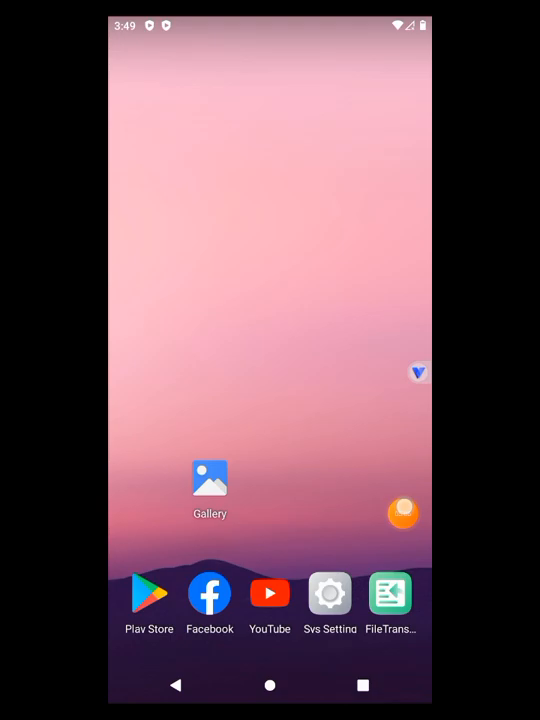
Import Magisk-v25.1.apk from the phone's files via FileTransfer into the virtual phone.
left_click(390, 592)
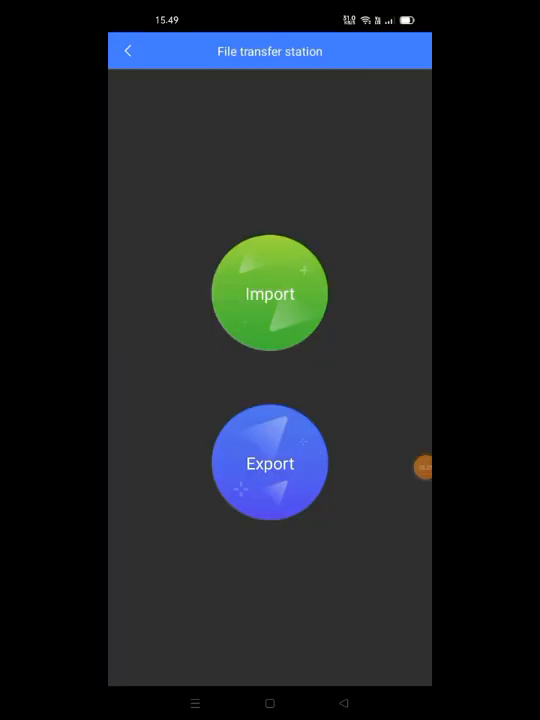
left_click(270, 292)
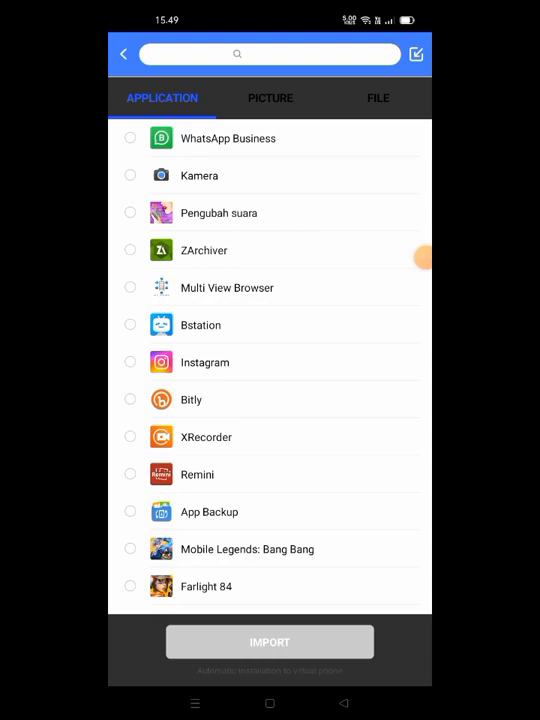
left_click(378, 98)
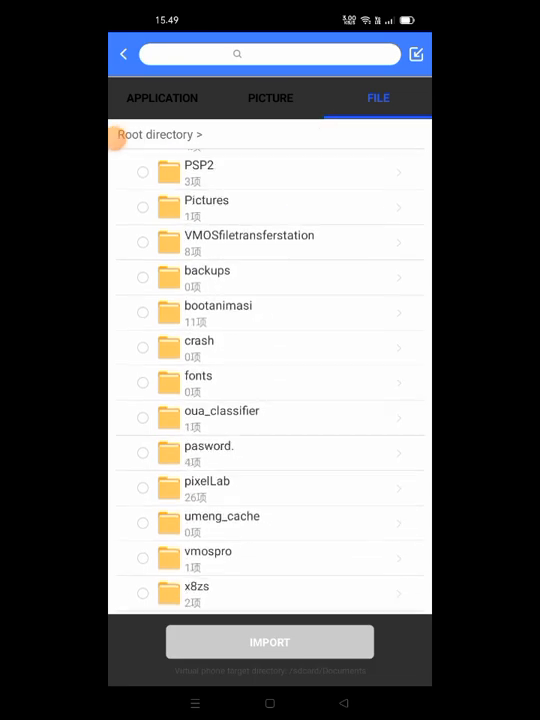
scroll("down", 3)
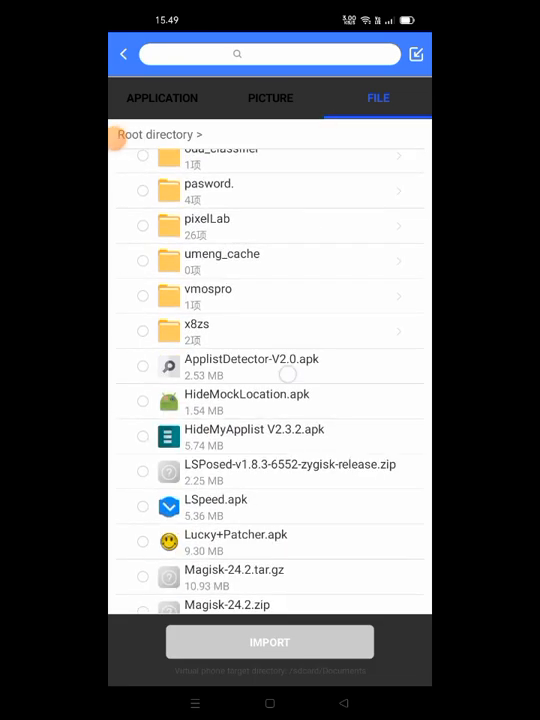
scroll("down", 3)
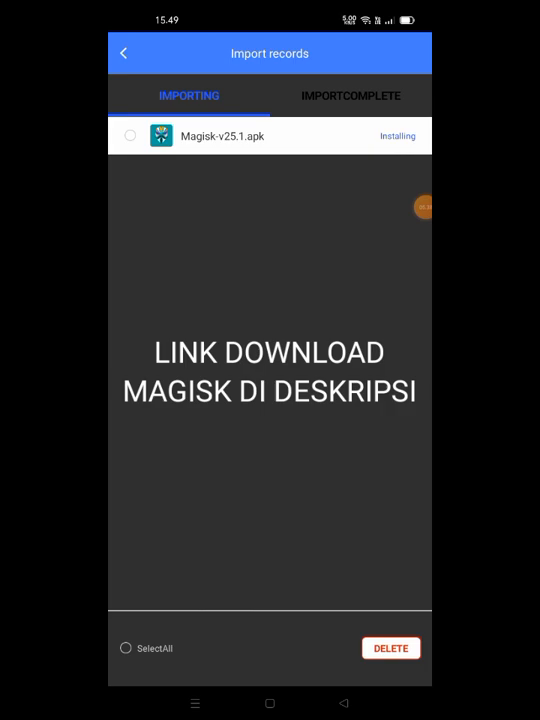
left_click(352, 96)
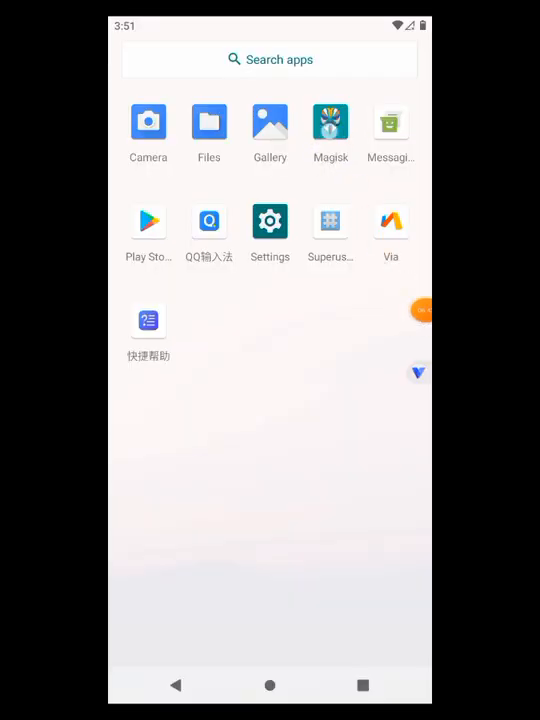
Launch Magisk and start a Direct Install (Recommended) of Magisk 25.1.
left_click(330, 122)
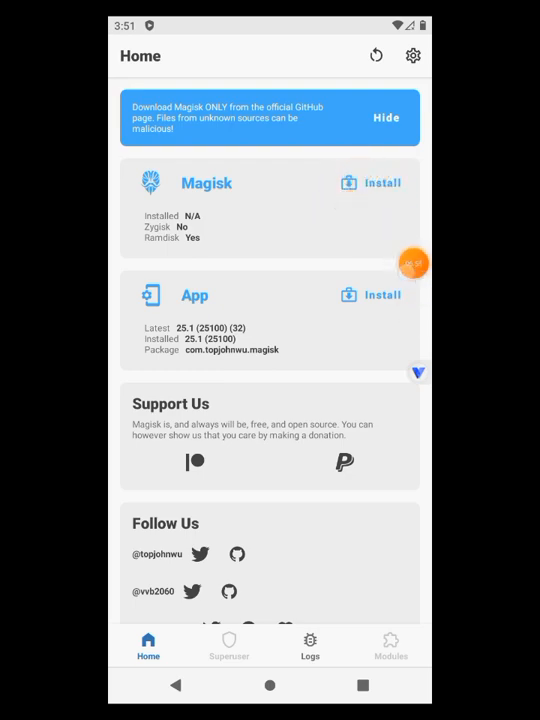
left_click(384, 184)
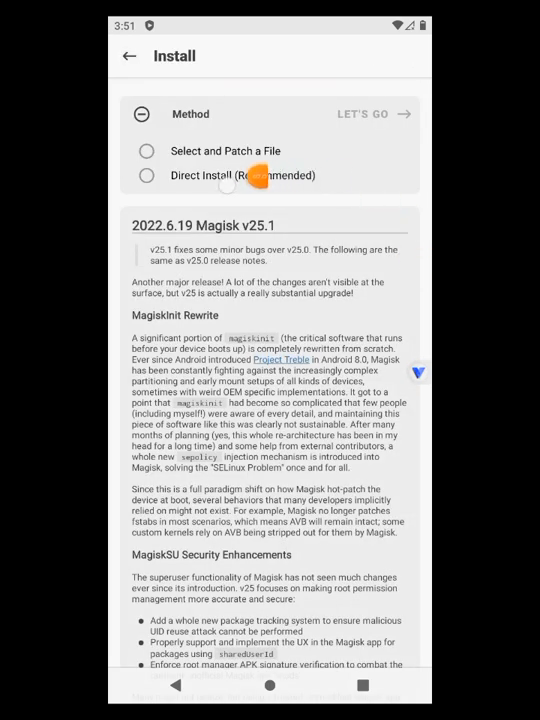
left_click(148, 176)
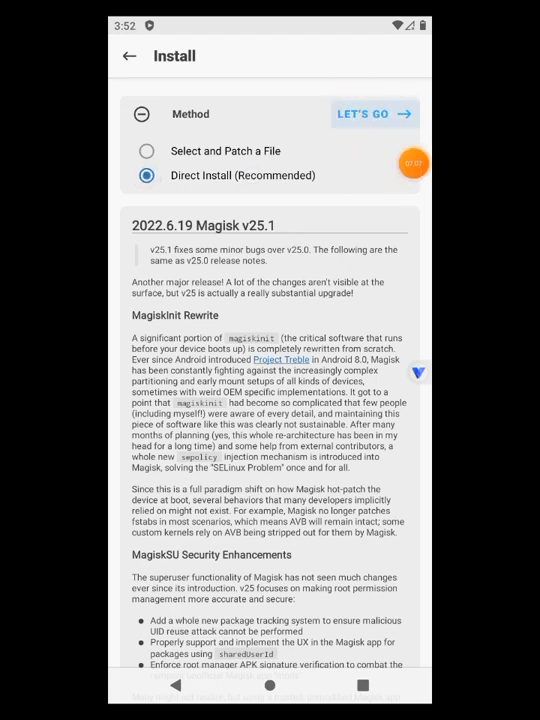
left_click(374, 112)
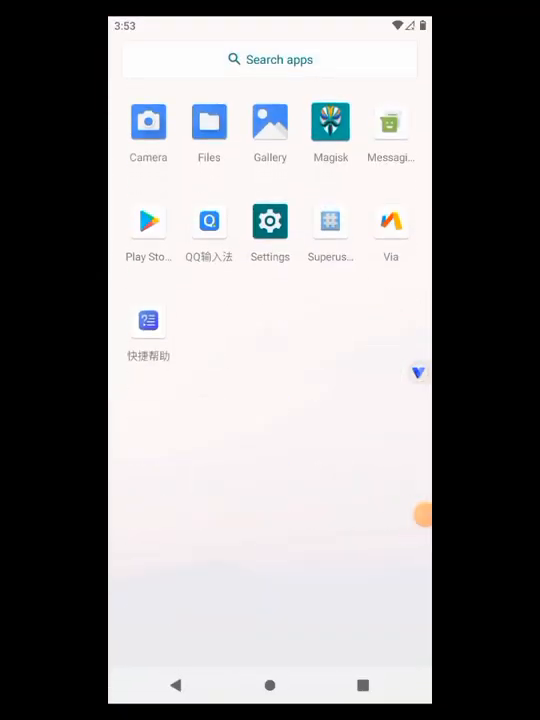
Reopen Magisk, dismiss the Abnormal State warning and check the Superuser list.
left_click(330, 122)
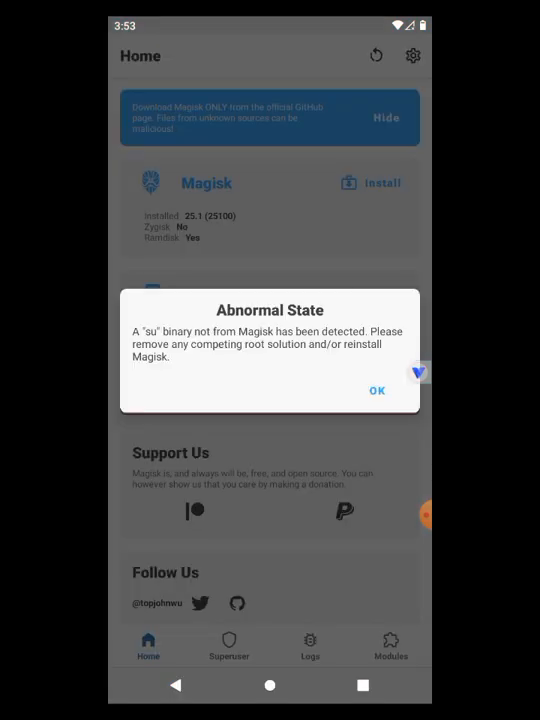
left_click(376, 390)
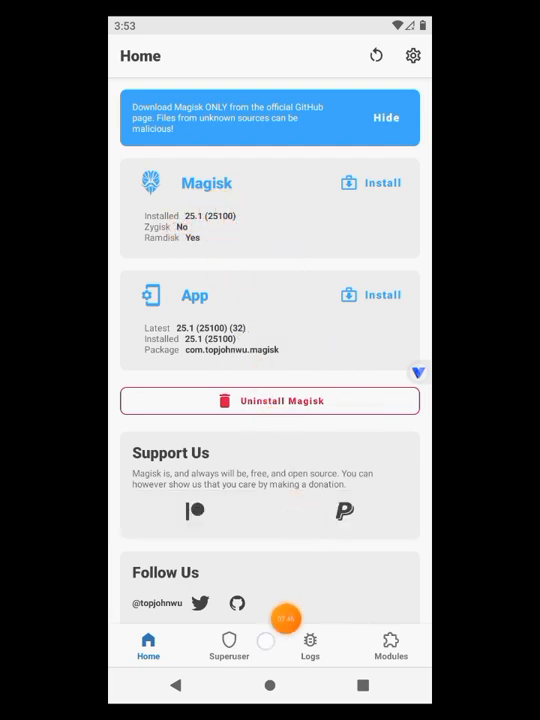
left_click(228, 644)
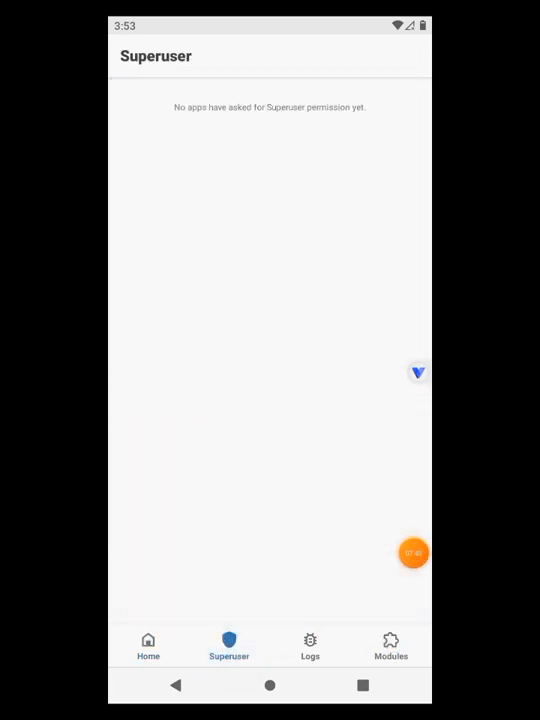
Review the Magisk logs and bring up Magisk's settings.
left_click(310, 644)
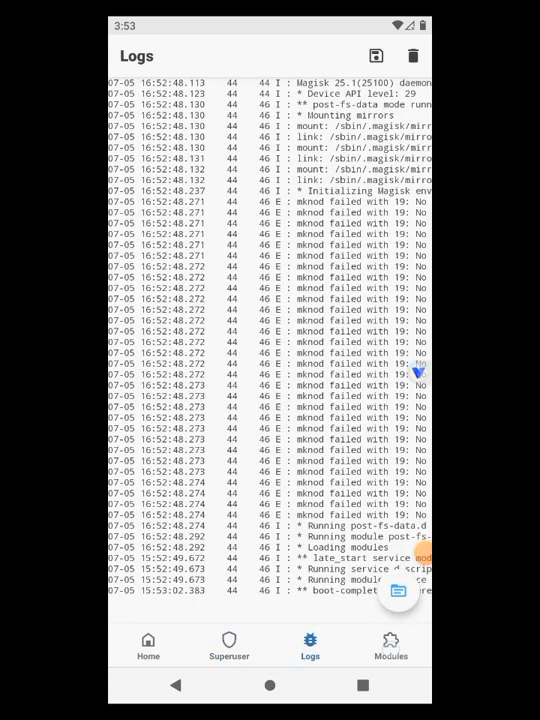
left_click(148, 648)
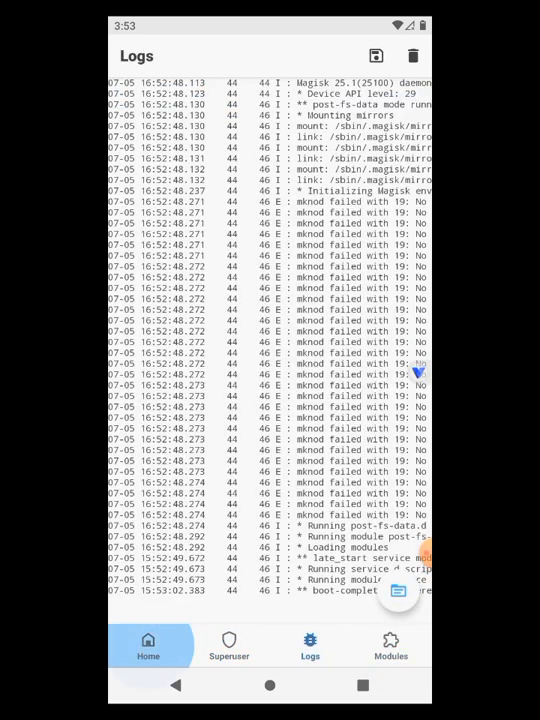
left_click(148, 644)
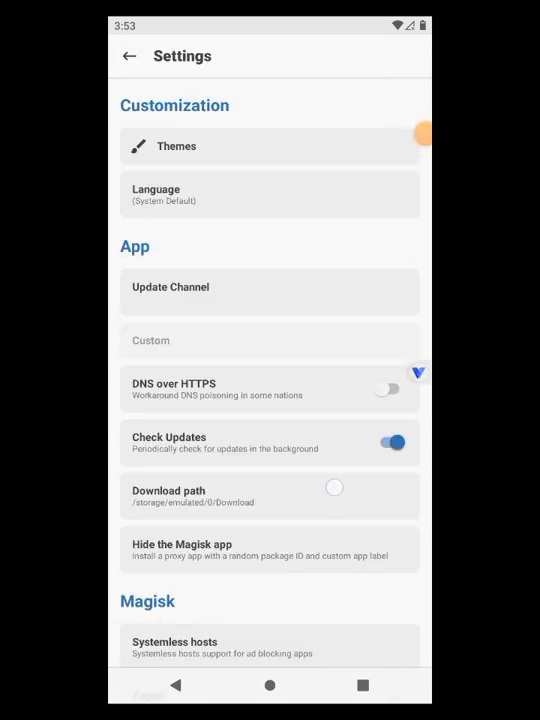
Hide the Magisk app, allowing unknown installs, repackaged under the name Settings.
scroll("down", 3)
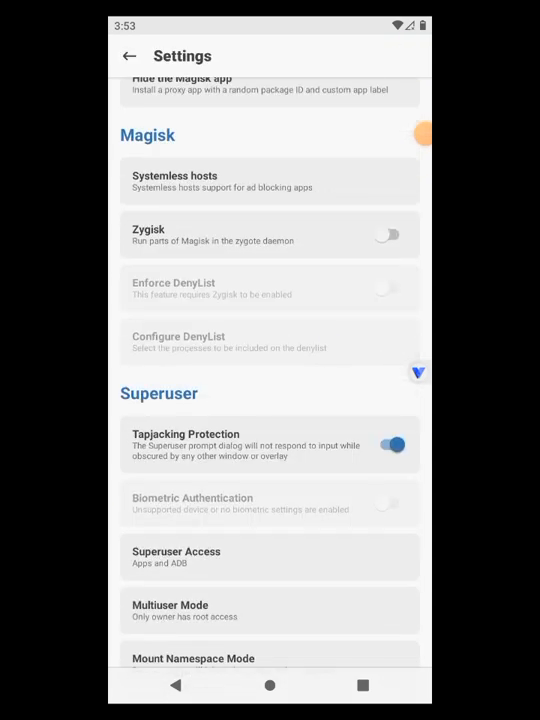
scroll("down", 3)
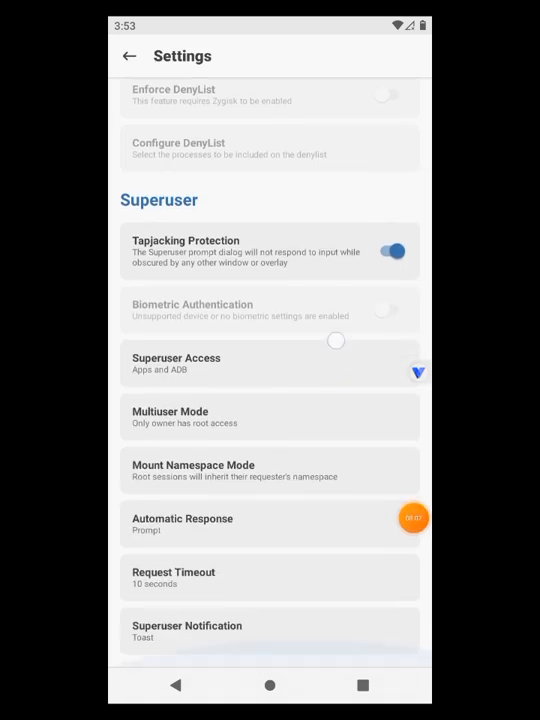
scroll("down", 3)
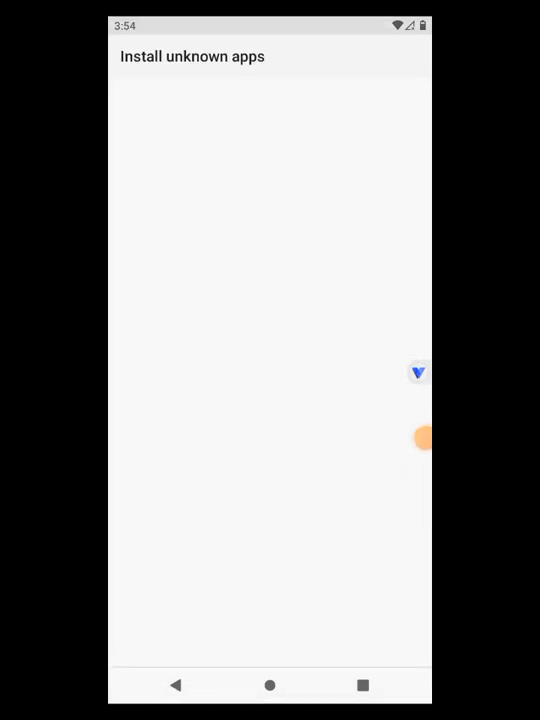
left_click(404, 210)
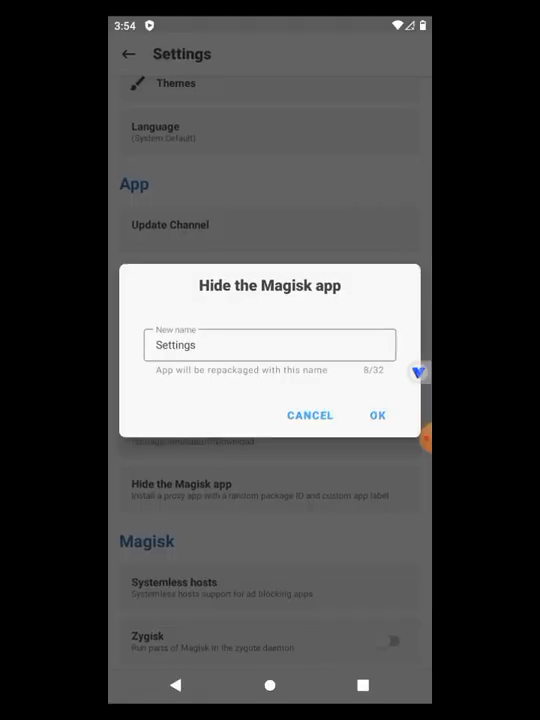
left_click(376, 414)
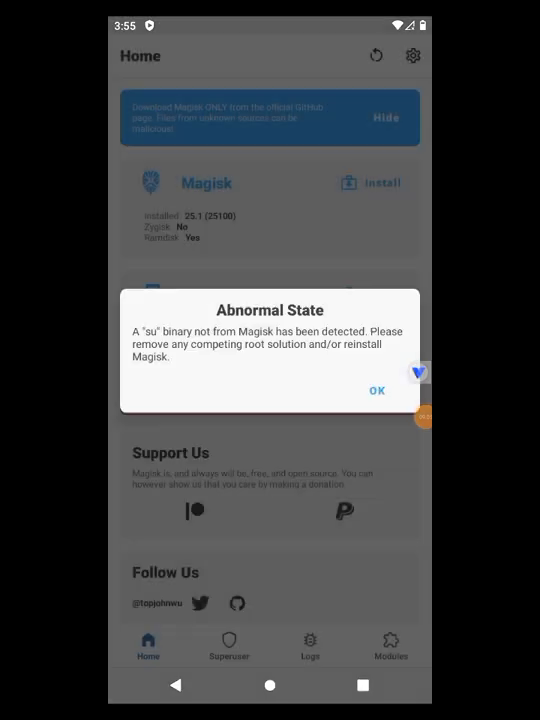
Dismiss the Abnormal State warning in hidden Magisk and return to the home screen.
left_click(376, 390)
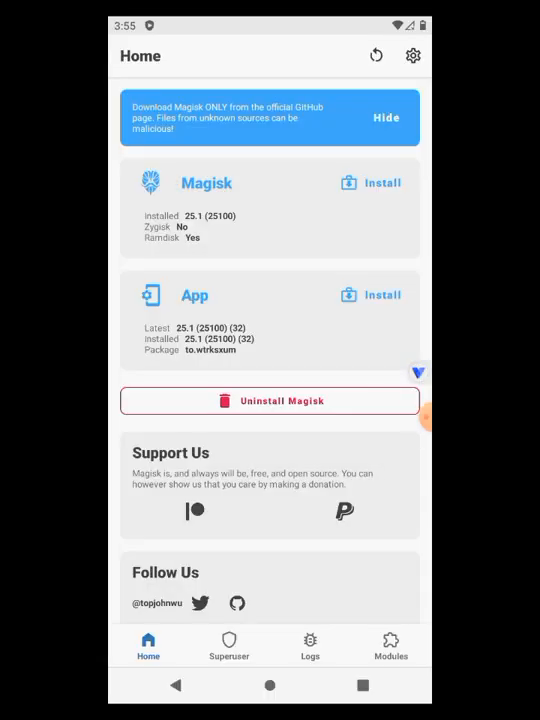
left_click(268, 684)
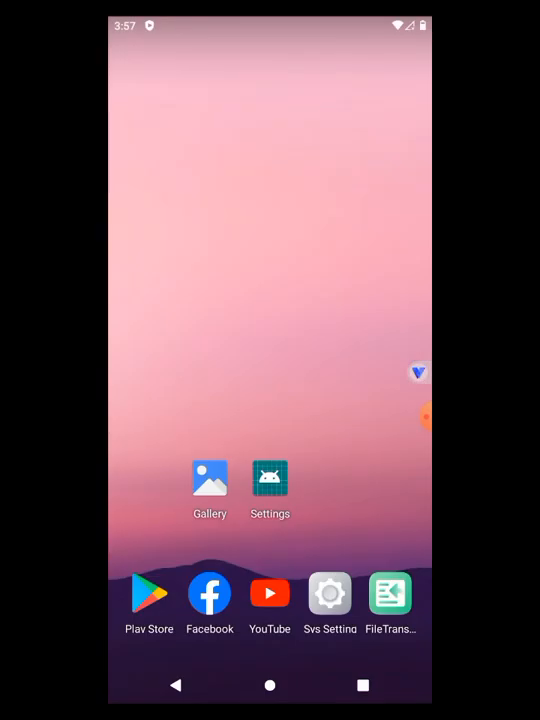
Launch Play Store inside the virtual phone, confirming the VPN notice.
left_click(418, 372)
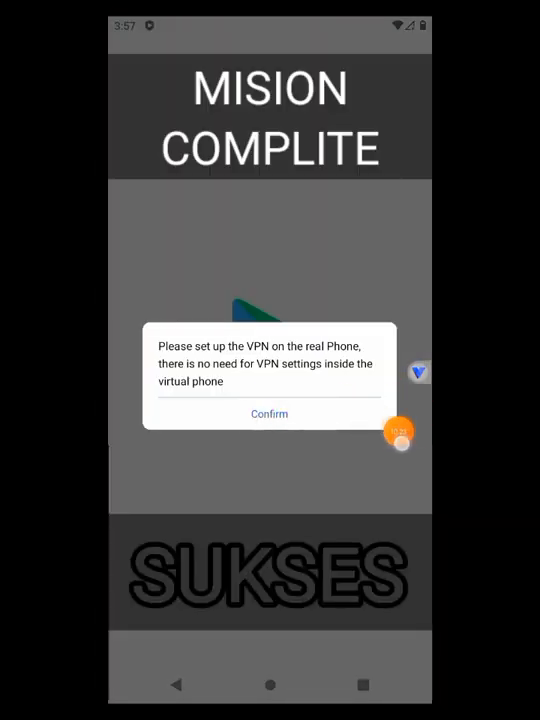
left_click(268, 414)
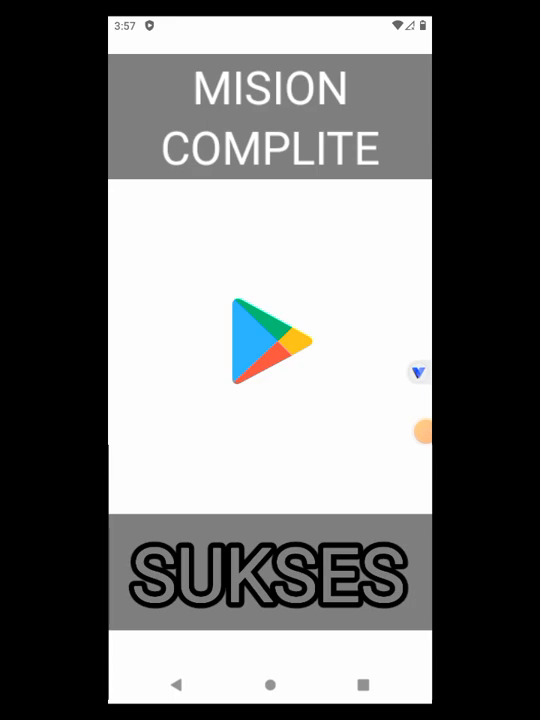